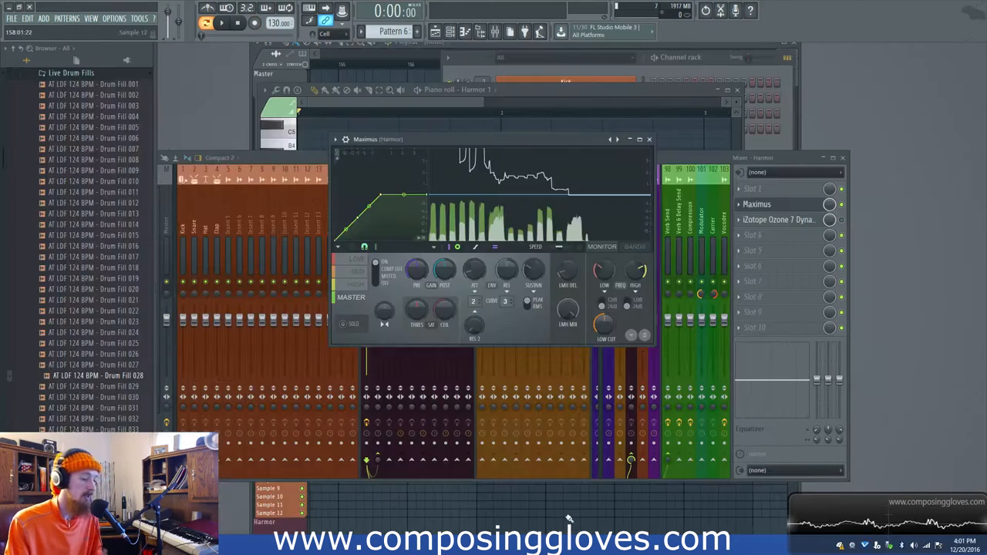
Drag the Maximus curve's lower-left control point to reshape its low section.
{"action": "left_click_drag", "start_coordinate": [378, 139], "coordinate": [393, 108]}
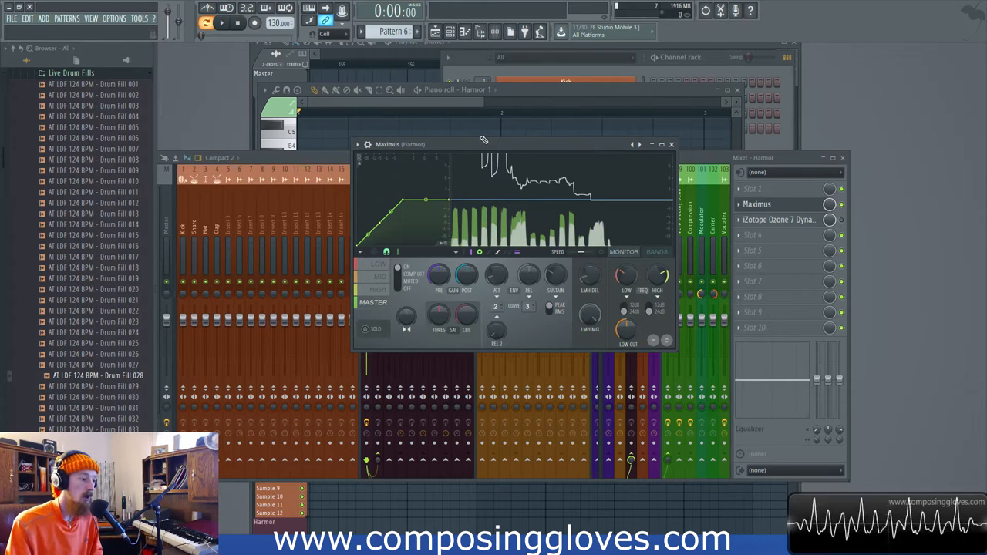
{"action": "mouse_move", "coordinate": [415, 222]}
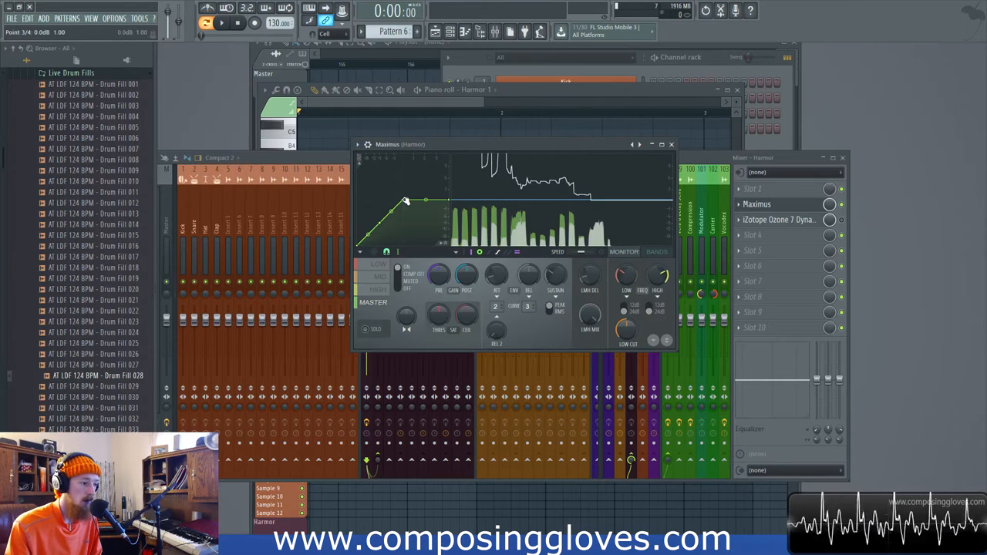
Bend the Maximus low-end points up into an expansion shape, then settle the knee toward a flat top.
{"action": "left_click_drag", "start_coordinate": [404, 200], "coordinate": [382, 228]}
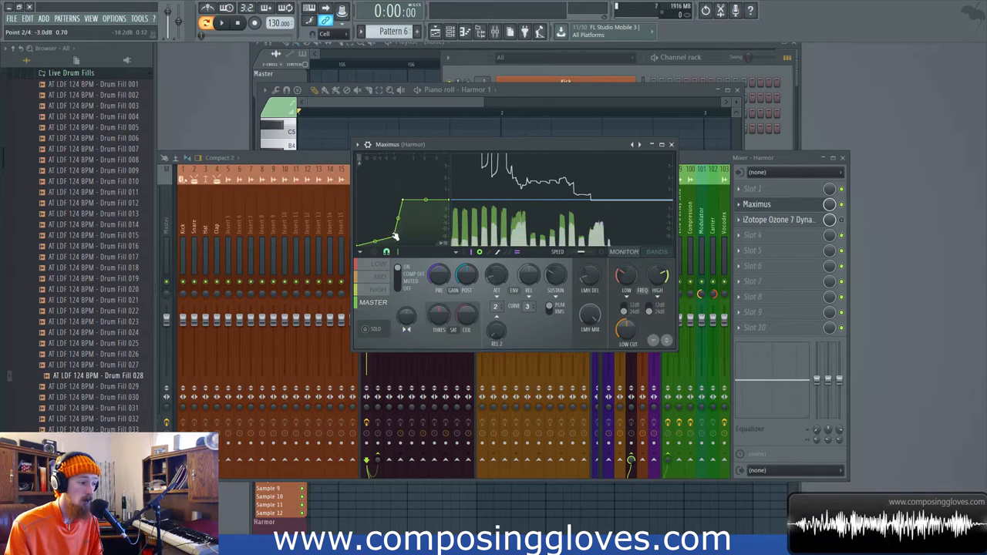
{"action": "left_click_drag", "start_coordinate": [393, 238], "coordinate": [393, 239]}
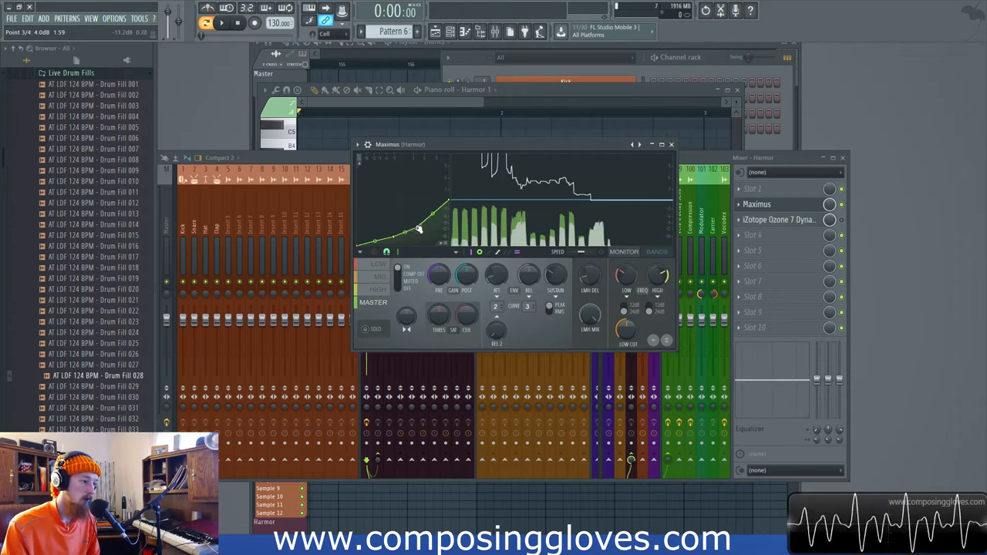
{"action": "left_click_drag", "start_coordinate": [416, 232], "coordinate": [451, 199]}
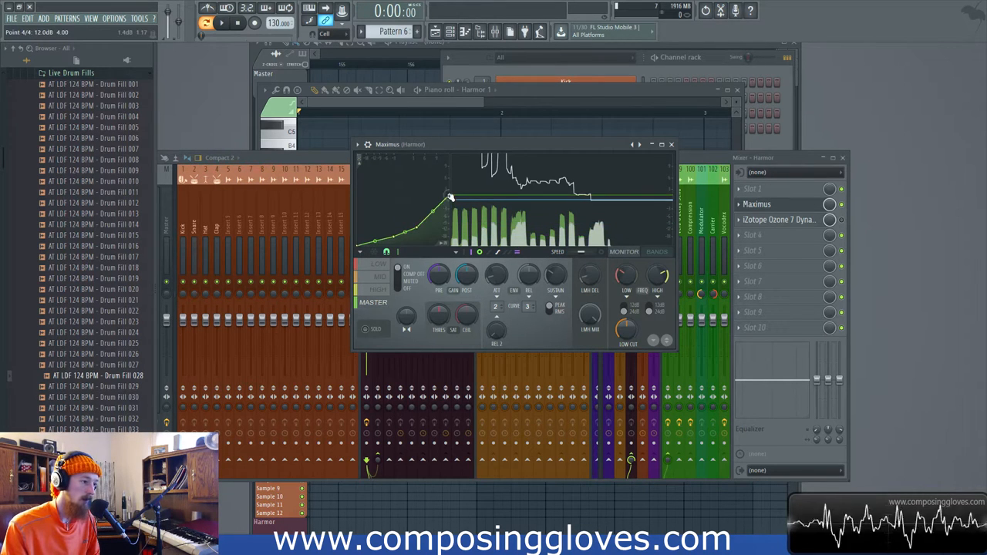
{"action": "left_click_drag", "start_coordinate": [451, 198], "coordinate": [453, 203]}
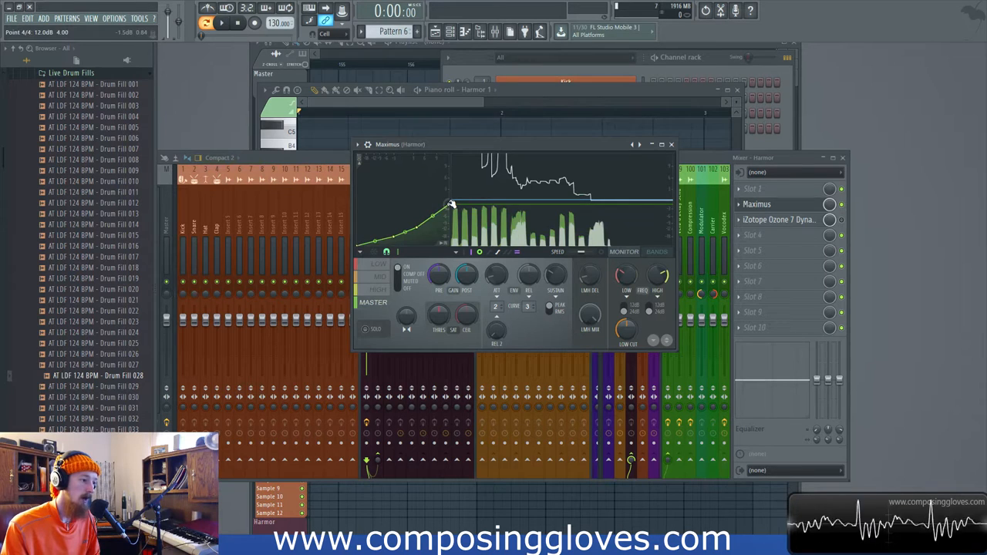
{"action": "left_click_drag", "start_coordinate": [450, 203], "coordinate": [408, 207]}
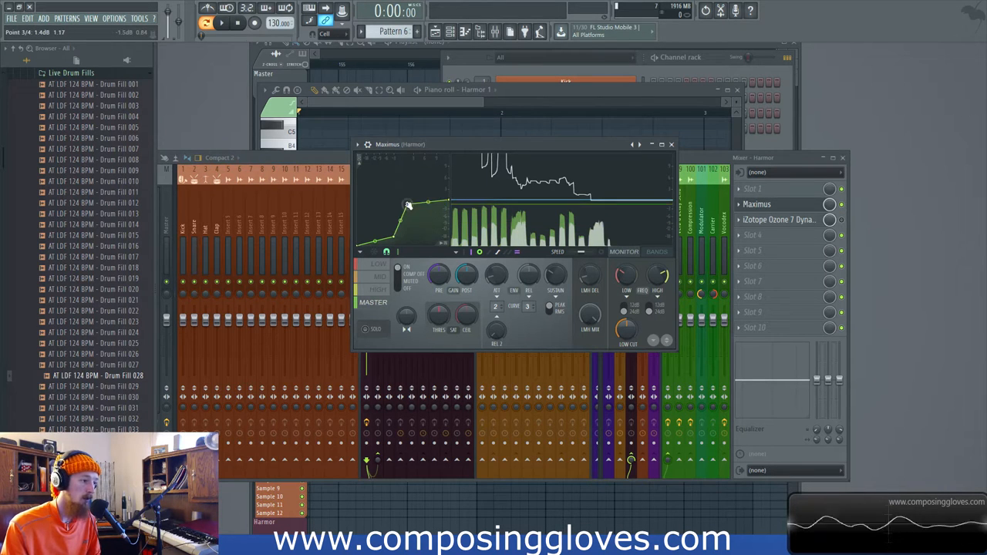
{"action": "left_click_drag", "start_coordinate": [409, 203], "coordinate": [407, 206]}
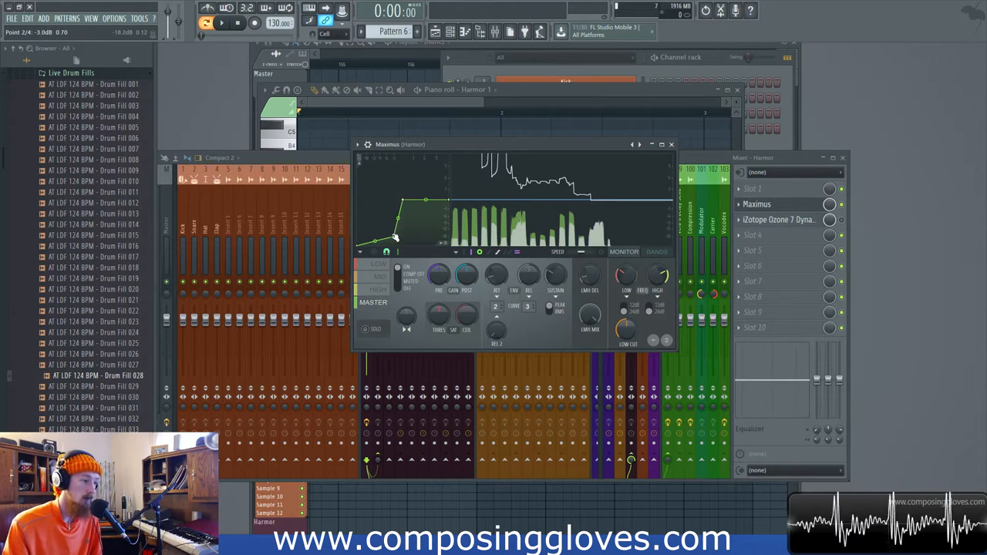
Audition the track, then raise the Maximus curve's low point into a steeper knee.
{"action": "left_click_drag", "start_coordinate": [393, 247], "coordinate": [382, 231]}
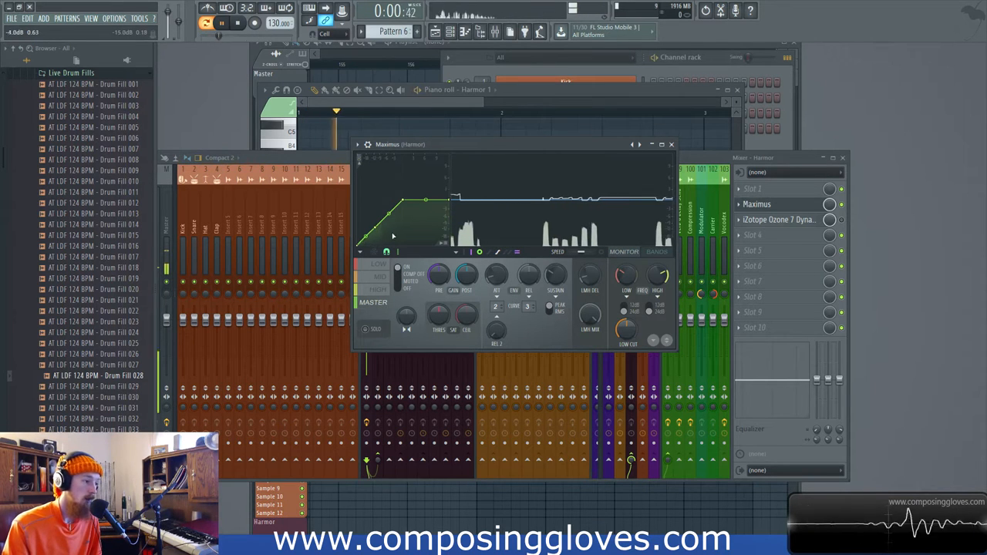
{"action": "left_click", "coordinate": [233, 24]}
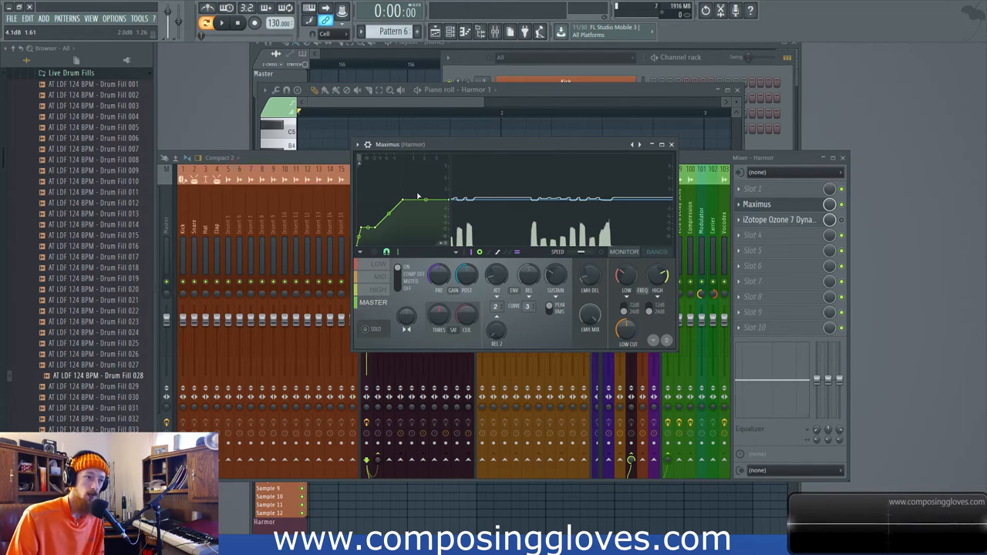
{"action": "left_click", "coordinate": [224, 23]}
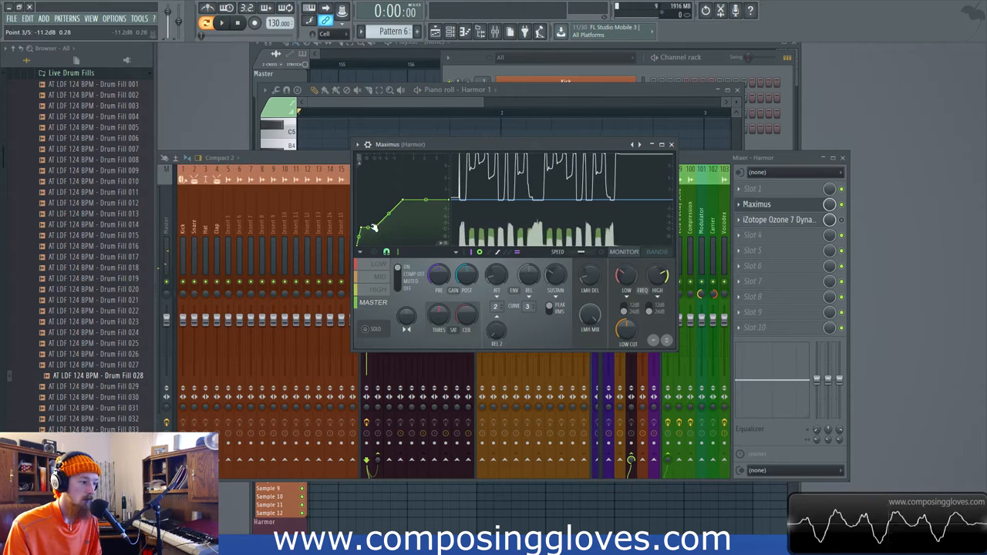
{"action": "left_click_drag", "start_coordinate": [374, 225], "coordinate": [367, 224]}
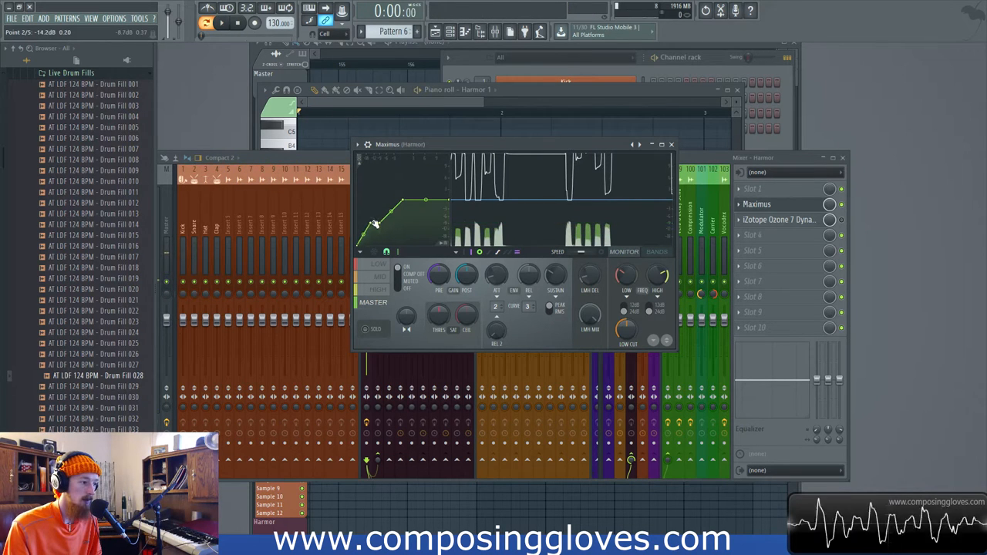
{"action": "left_click_drag", "start_coordinate": [376, 224], "coordinate": [373, 223]}
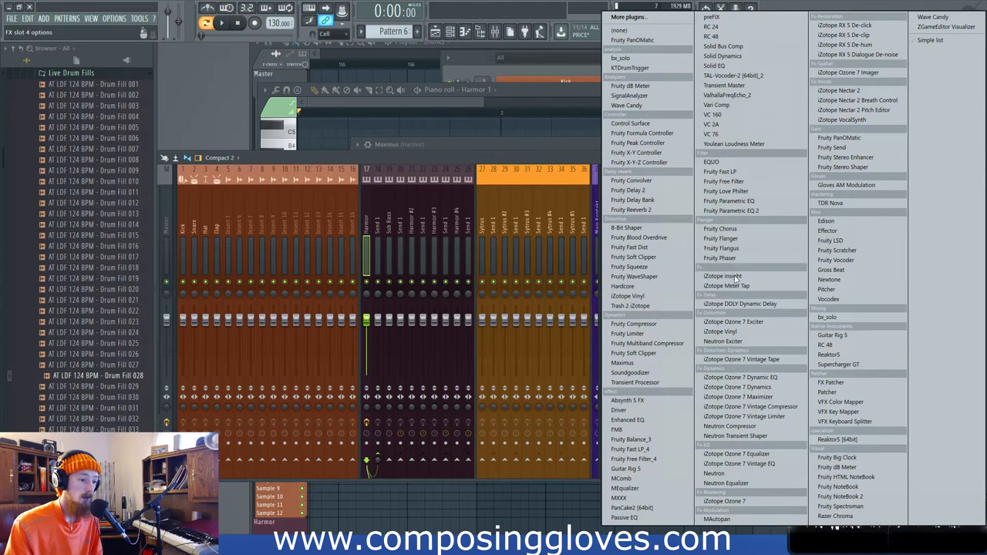
Load iZotope Trash 2 on the master and lower its Dynamics gate ratio to bend the curve.
{"action": "left_click", "coordinate": [629, 305]}
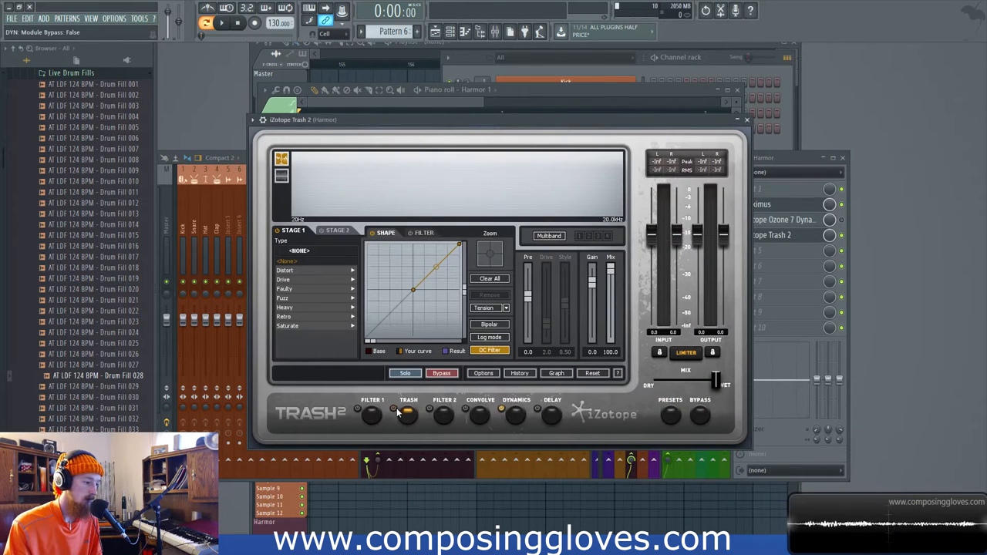
{"action": "left_click", "coordinate": [516, 413]}
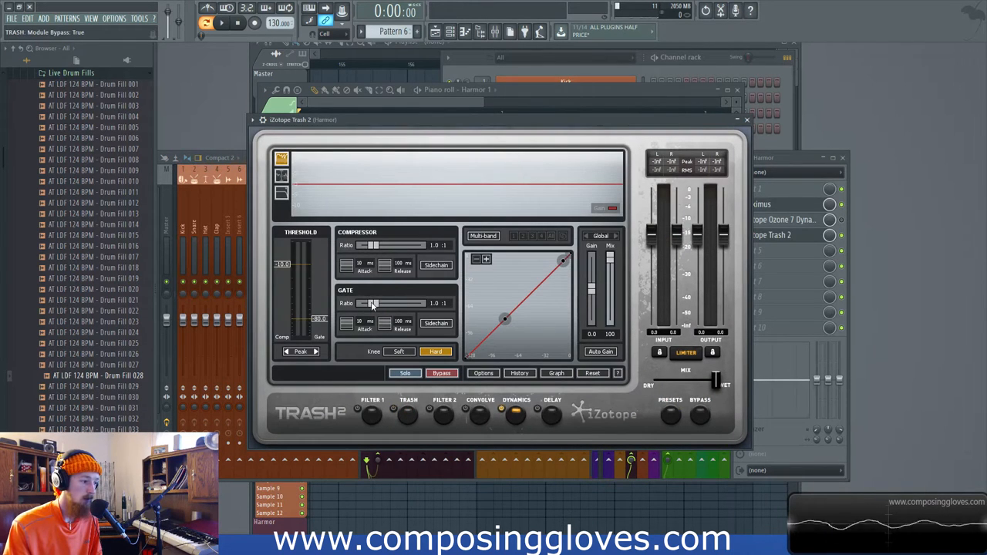
{"action": "left_click_drag", "start_coordinate": [363, 302], "coordinate": [373, 302]}
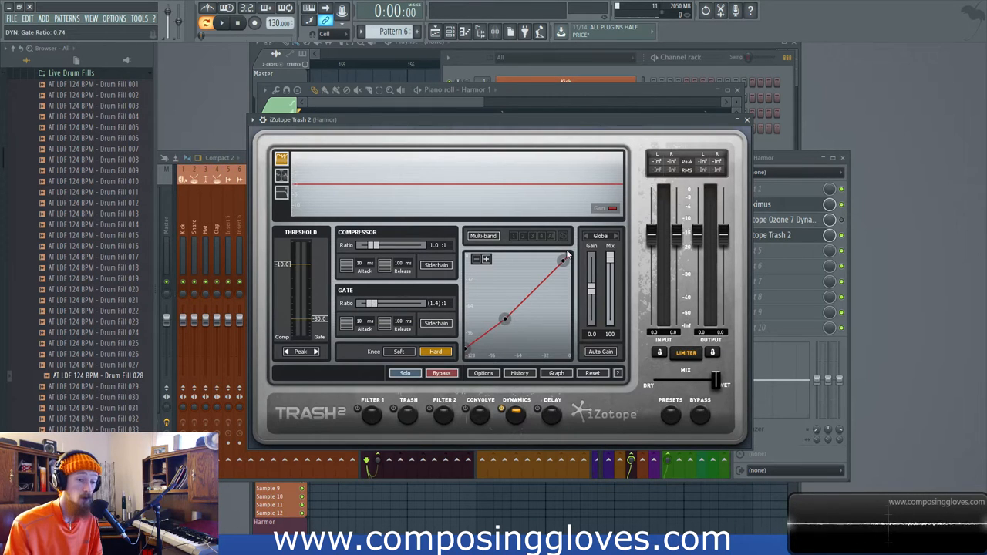
{"action": "mouse_move", "coordinate": [478, 354]}
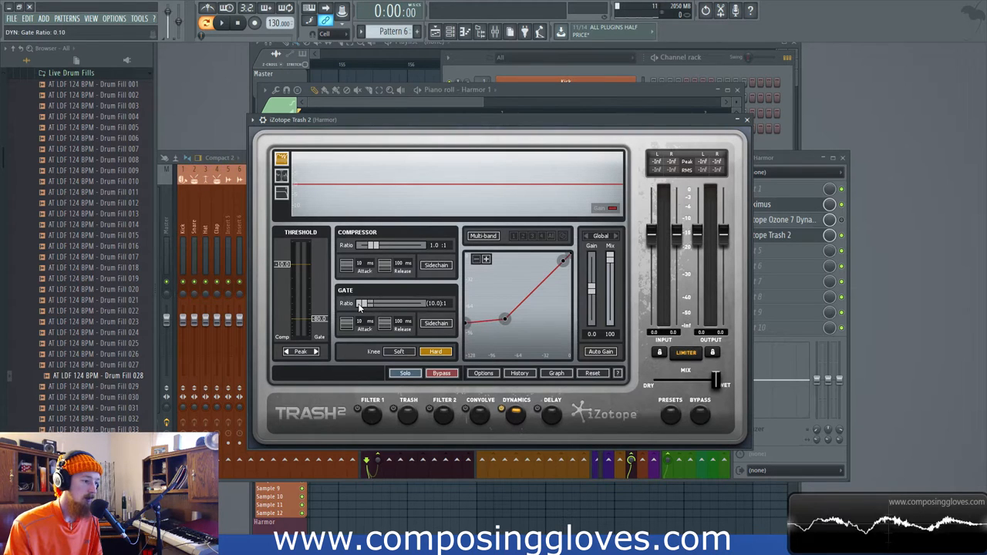
{"action": "left_click_drag", "start_coordinate": [385, 302], "coordinate": [367, 302]}
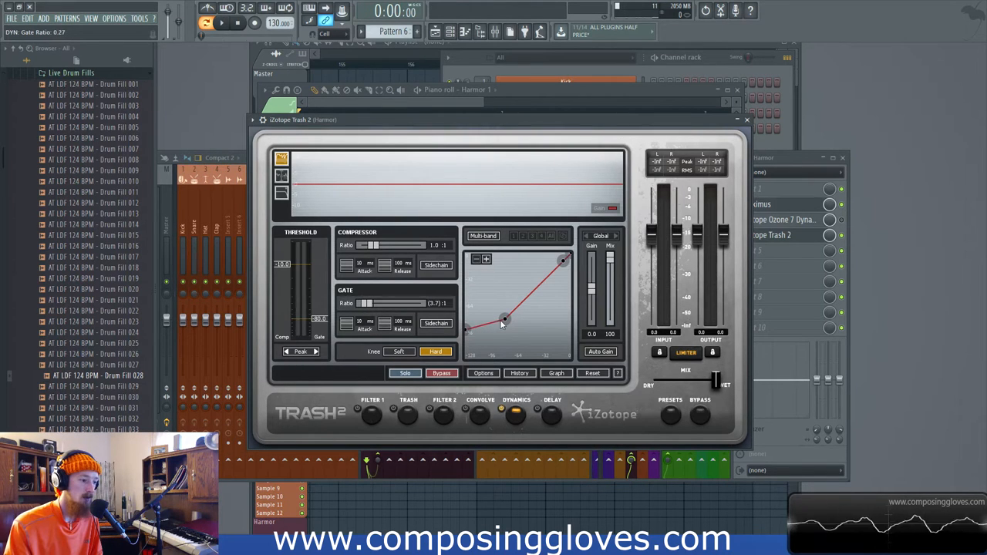
{"action": "left_click_drag", "start_coordinate": [502, 318], "coordinate": [531, 281]}
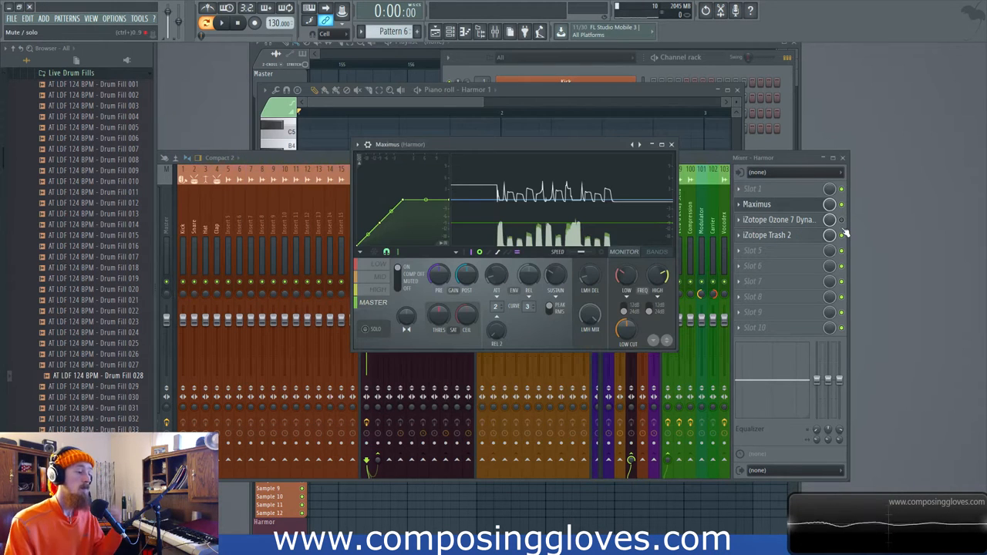
{"action": "mouse_move", "coordinate": [898, 231]}
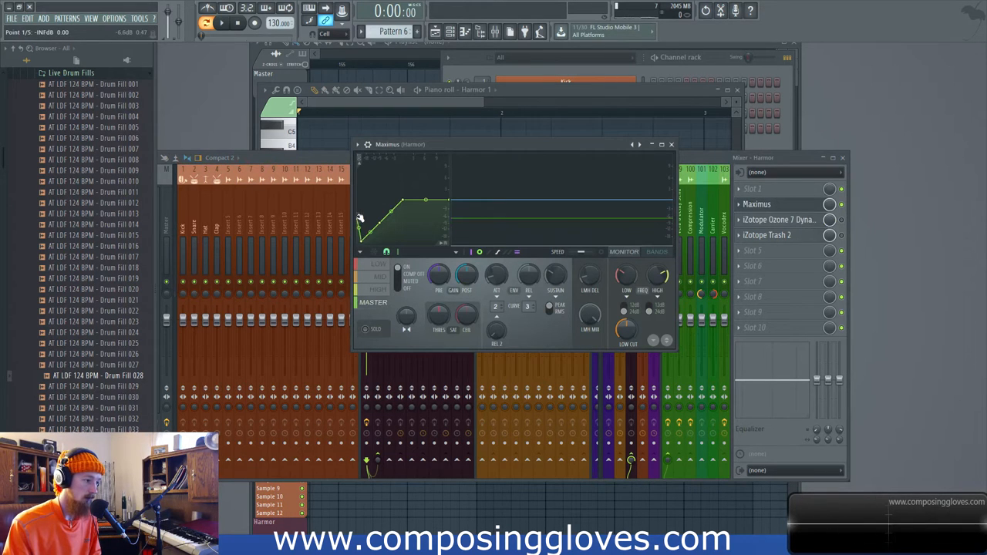
Audition the track through the reworked Maximus curve with Play and Stop.
{"action": "left_click", "coordinate": [222, 23]}
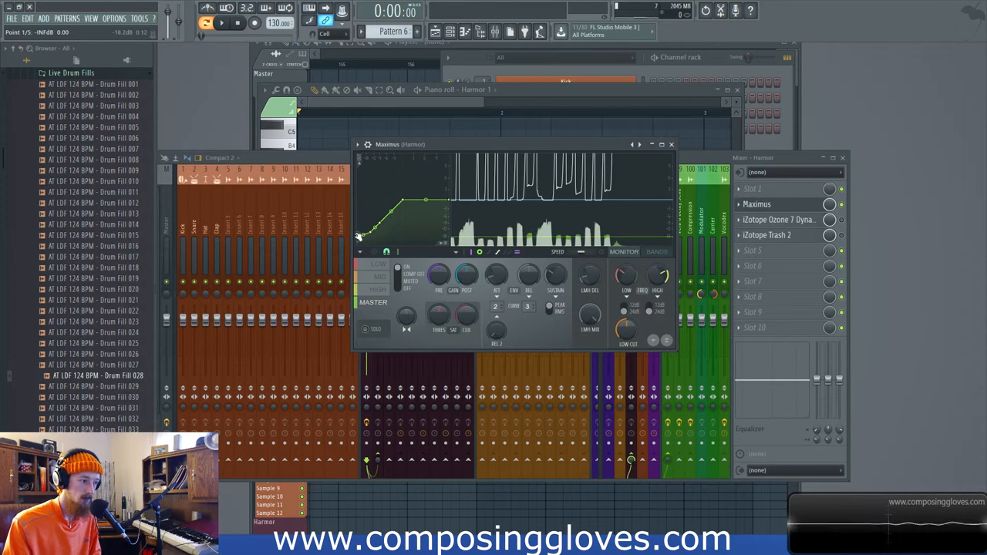
{"action": "left_click", "coordinate": [219, 23]}
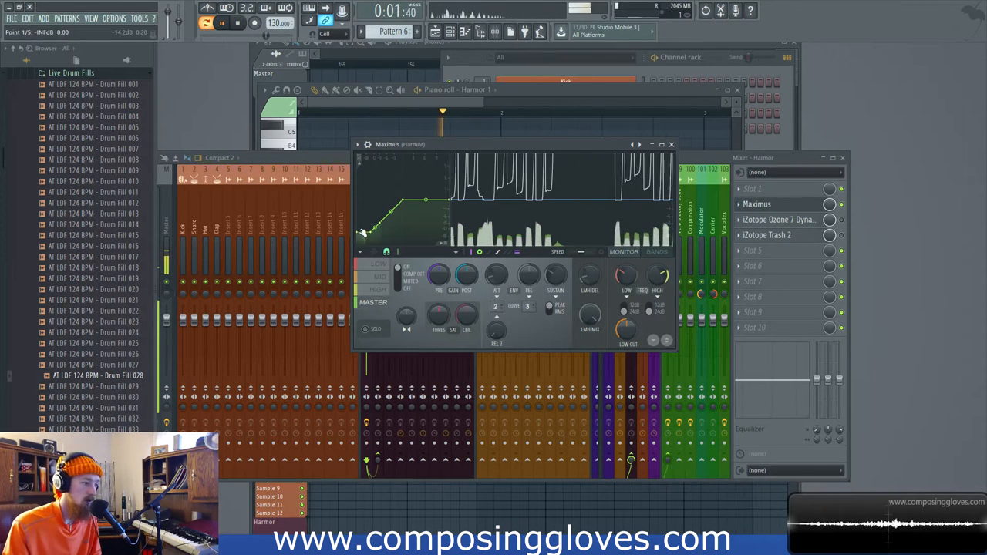
{"action": "left_click", "coordinate": [218, 23]}
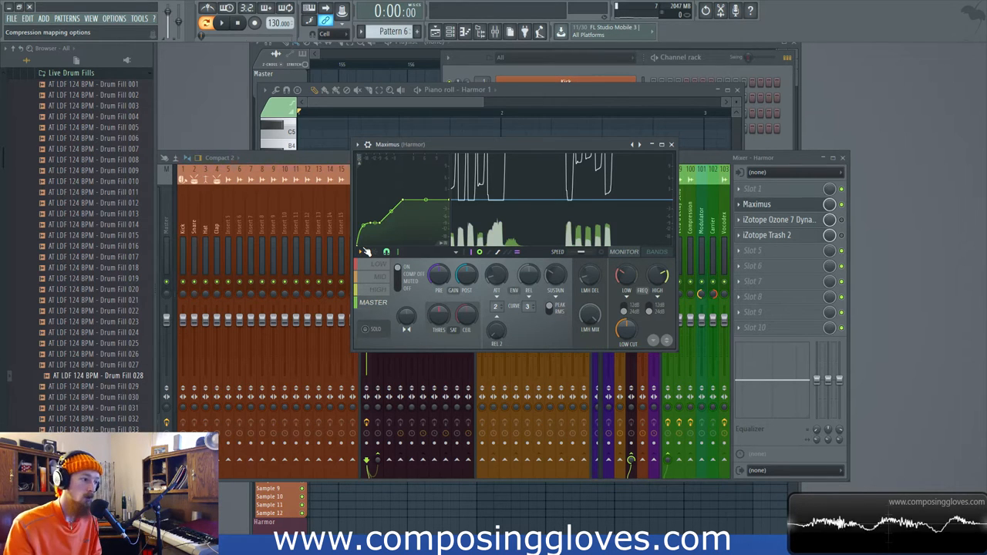
Restart playback and drag Maximus points into a steep early rise that levels into a plateau.
{"action": "left_click", "coordinate": [219, 23]}
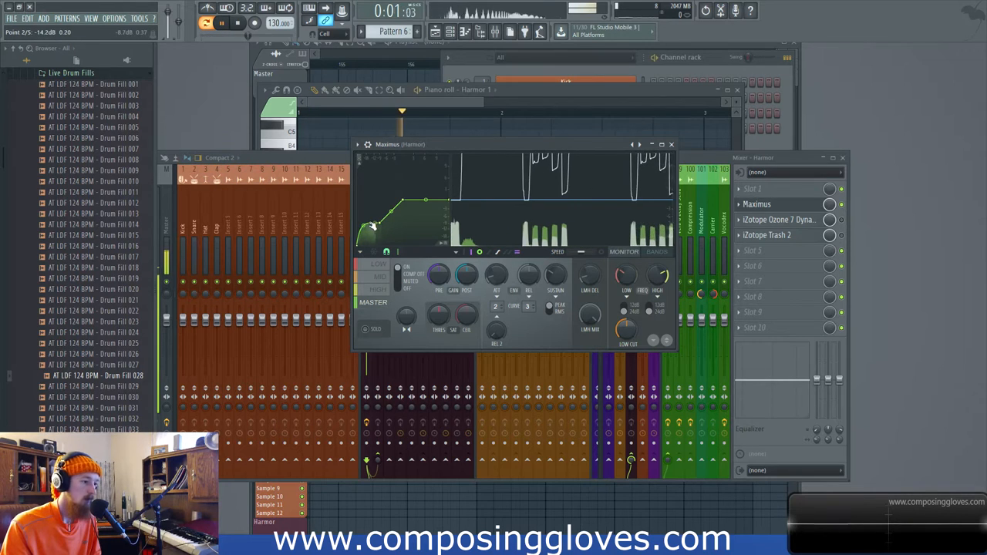
{"action": "left_click", "coordinate": [234, 23]}
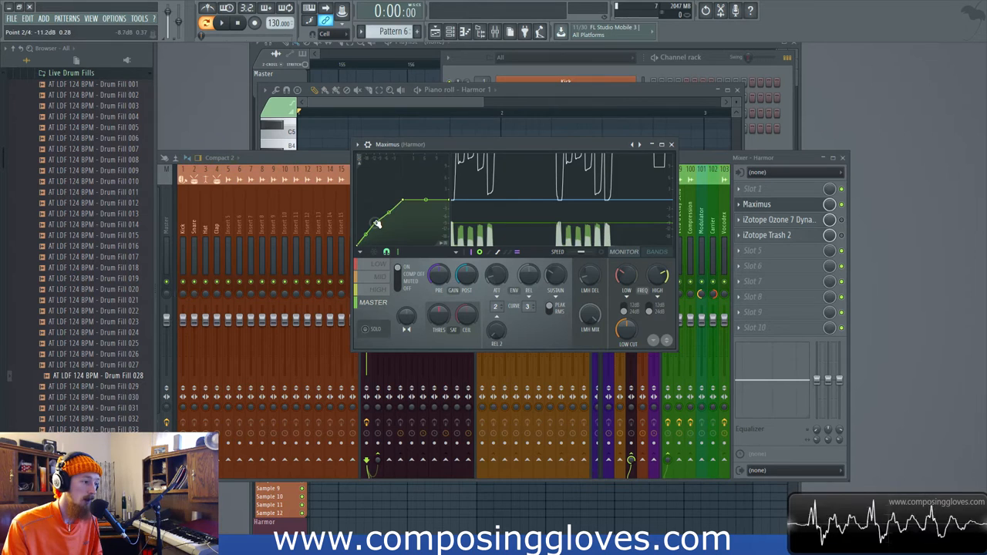
{"action": "left_click_drag", "start_coordinate": [377, 224], "coordinate": [370, 216]}
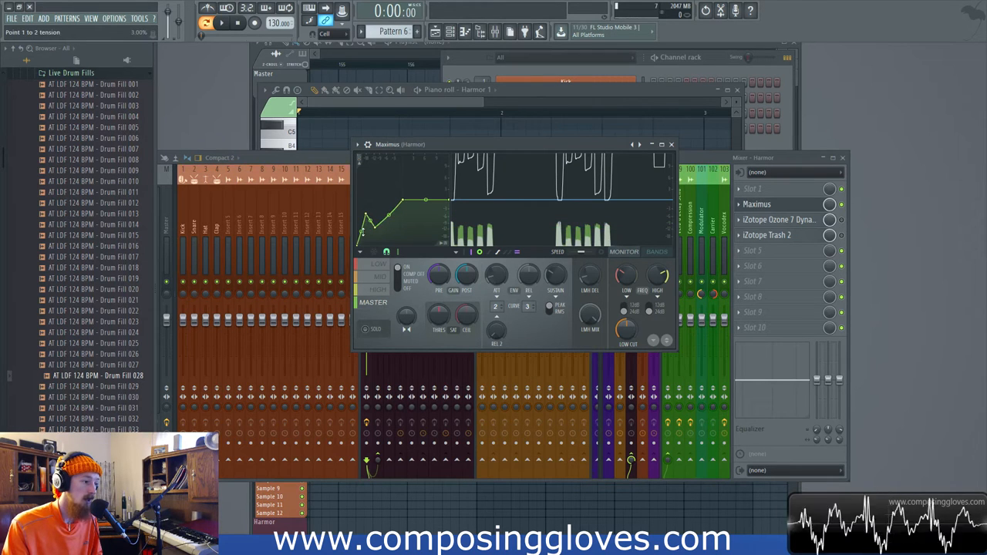
{"action": "left_click_drag", "start_coordinate": [369, 234], "coordinate": [386, 204]}
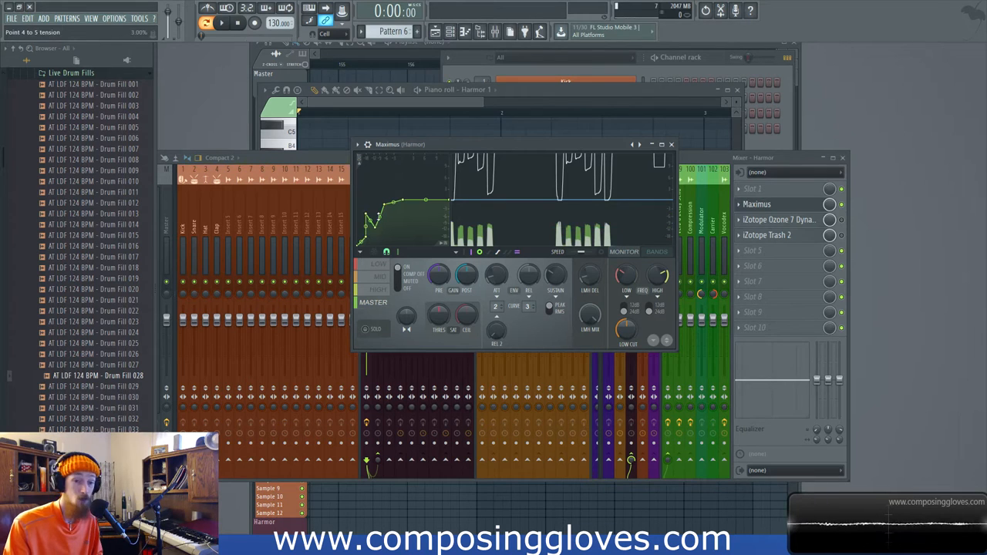
{"action": "left_click_drag", "start_coordinate": [385, 202], "coordinate": [369, 215]}
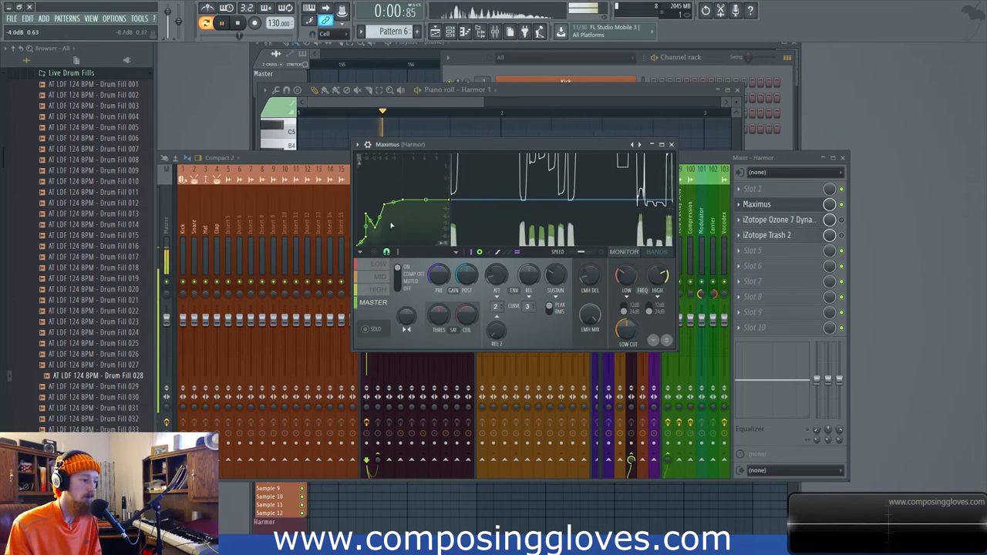
Reset the Maximus envelope to a ramp and tension it into a smooth rounded rise.
{"action": "left_click", "coordinate": [222, 24]}
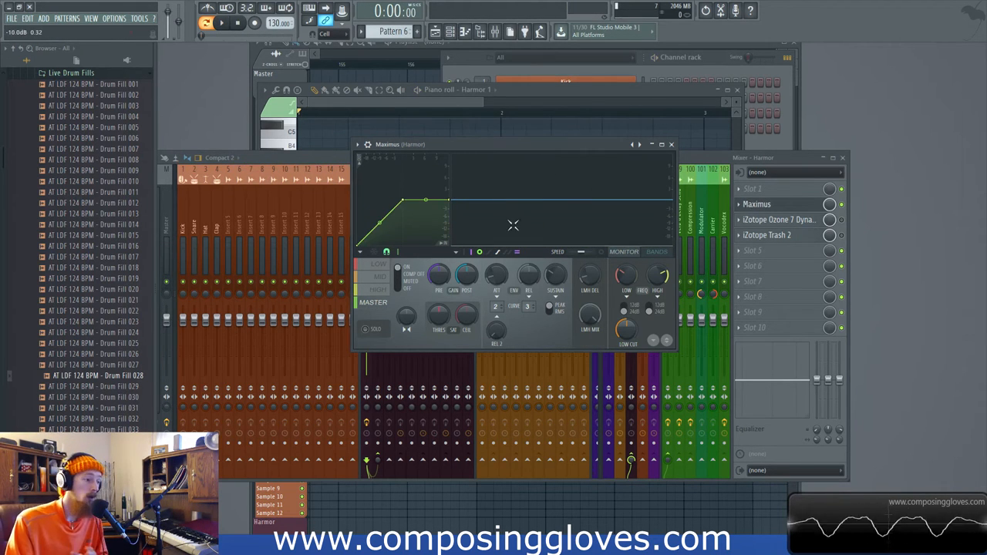
{"action": "left_click_drag", "start_coordinate": [401, 223], "coordinate": [377, 231]}
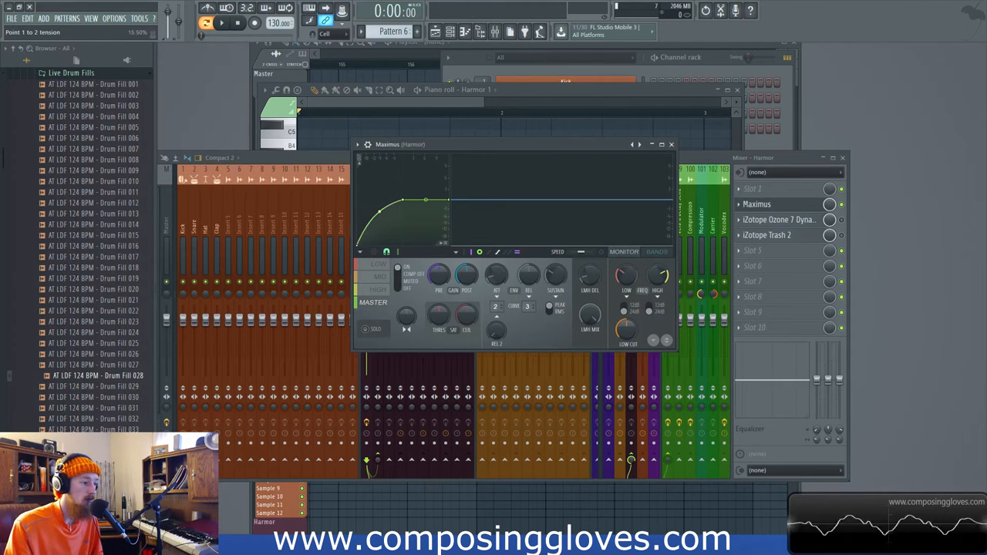
{"action": "left_click_drag", "start_coordinate": [377, 213], "coordinate": [371, 222]}
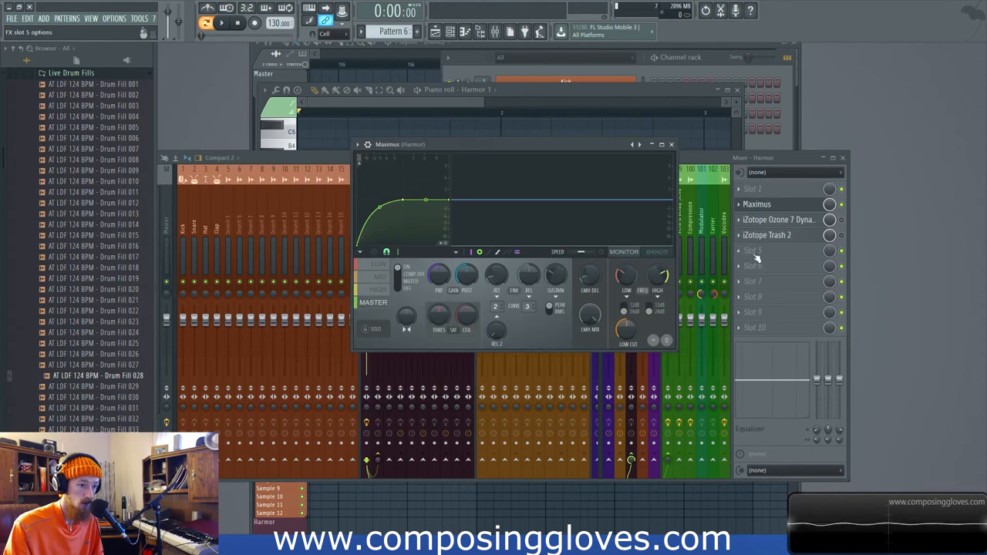
Reopen Trash 2 on the master and nudge the compressor point on its dynamics curve.
{"action": "left_click", "coordinate": [766, 234]}
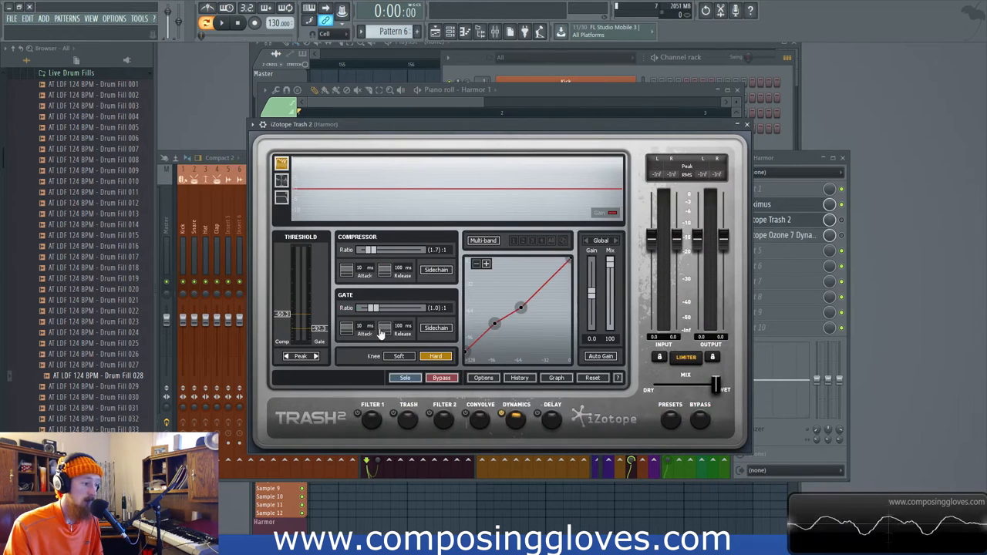
{"action": "mouse_move", "coordinate": [475, 255]}
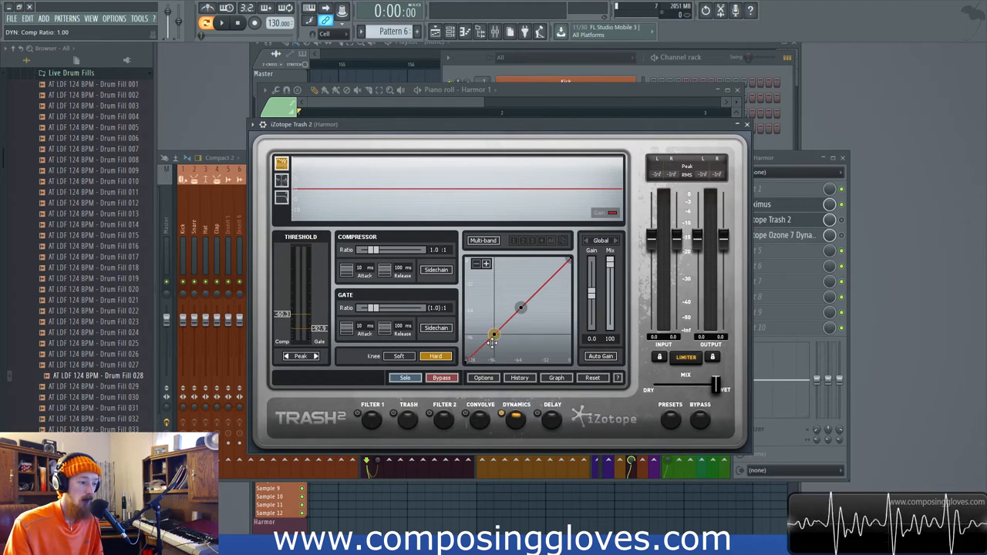
{"action": "left_click_drag", "start_coordinate": [493, 333], "coordinate": [496, 327]}
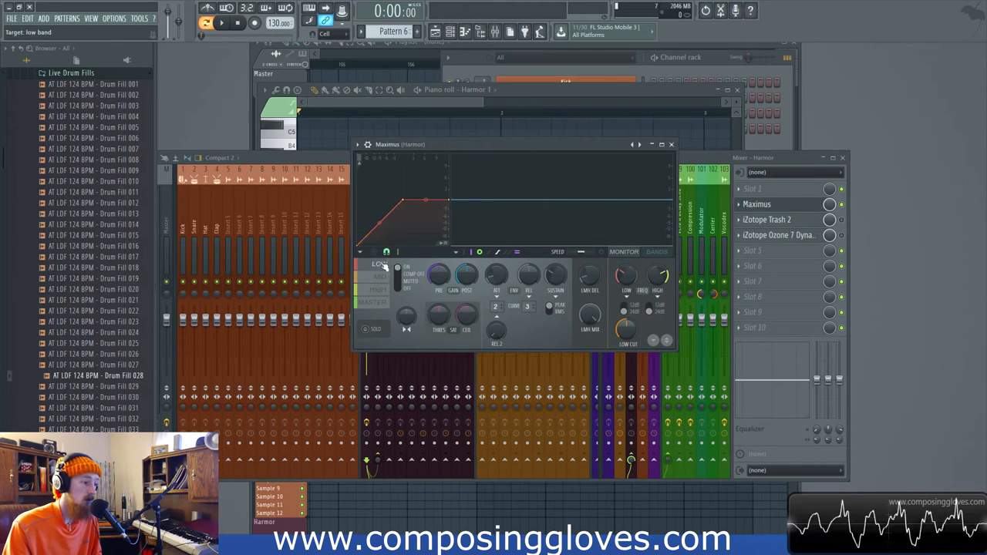
Round the Maximus band's angular ramp into a bowed rise with a knee.
{"action": "left_click", "coordinate": [373, 303]}
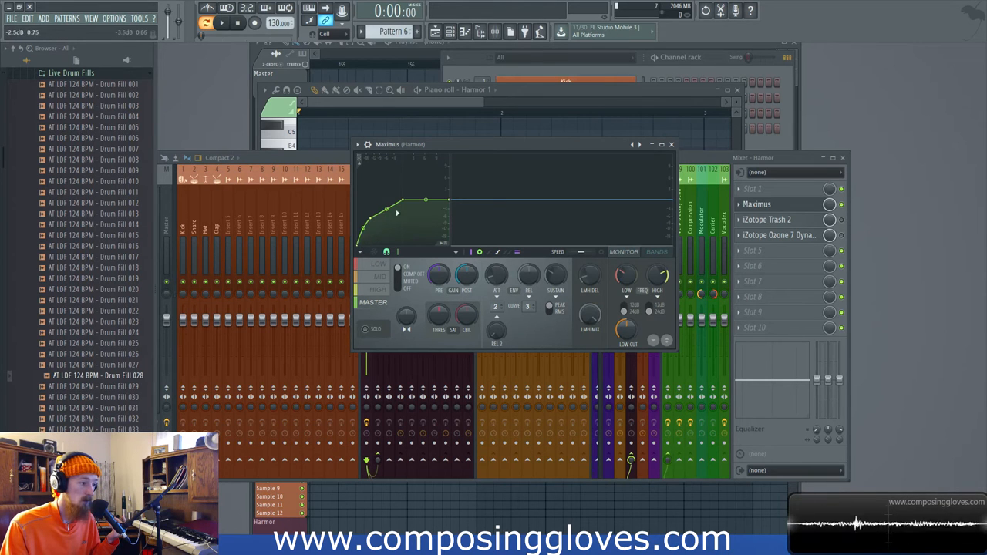
{"action": "left_click_drag", "start_coordinate": [398, 213], "coordinate": [371, 219]}
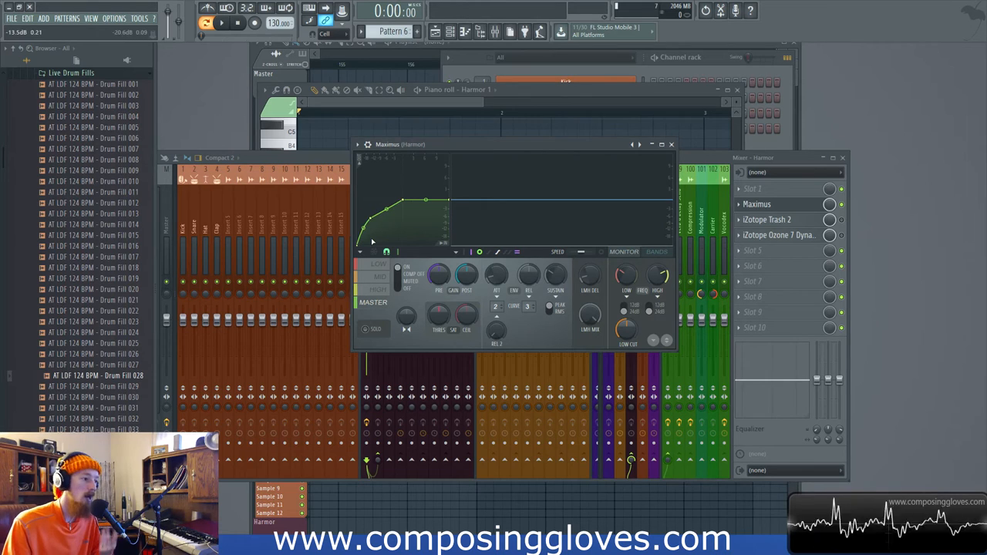
Switch Maximus curve editing between the low and high bands.
{"action": "right_click", "coordinate": [373, 224]}
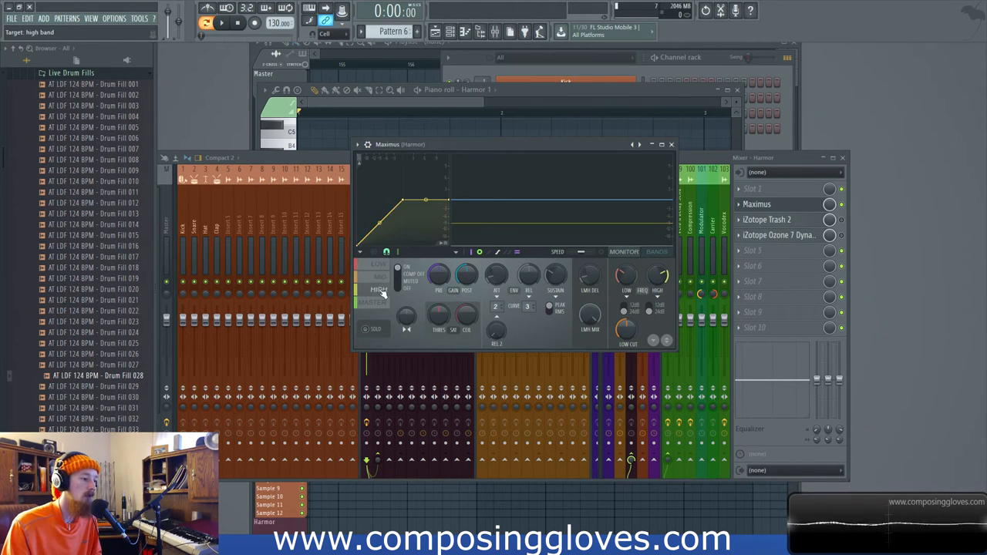
{"action": "left_click", "coordinate": [377, 264]}
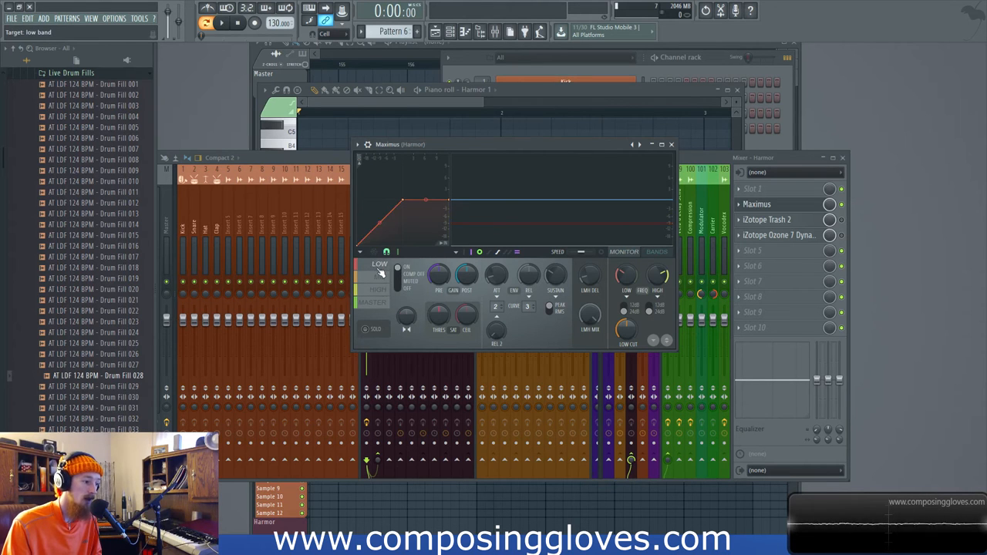
{"action": "left_click", "coordinate": [376, 275]}
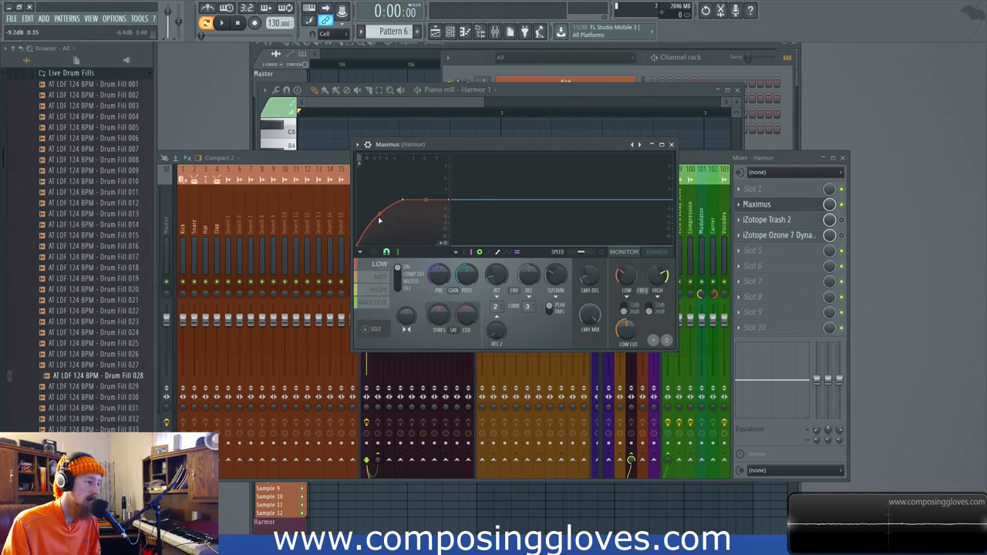
{"action": "left_click", "coordinate": [376, 290]}
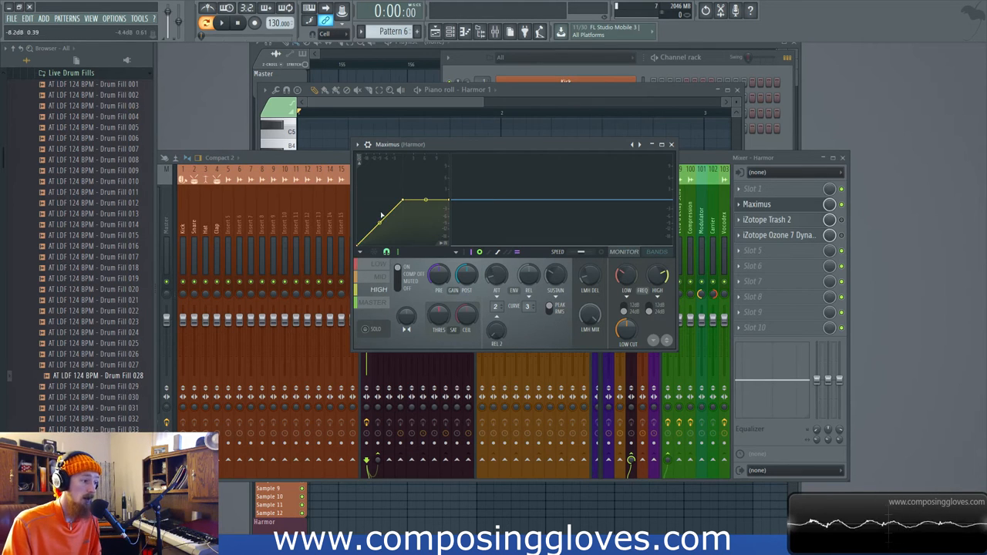
Shape the high band curve into a raised peak followed by a dip.
{"action": "left_click_drag", "start_coordinate": [379, 223], "coordinate": [367, 216]}
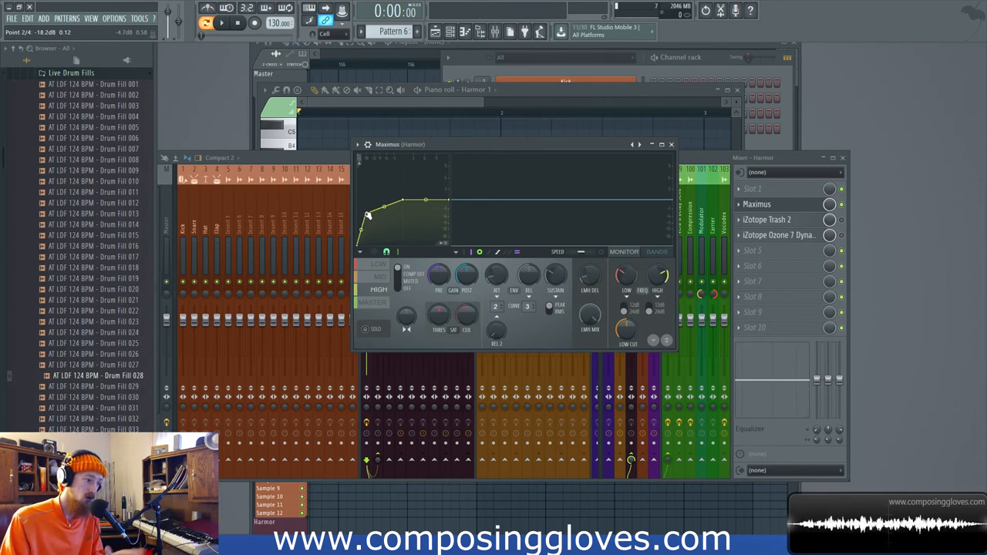
{"action": "left_click_drag", "start_coordinate": [367, 214], "coordinate": [380, 182]}
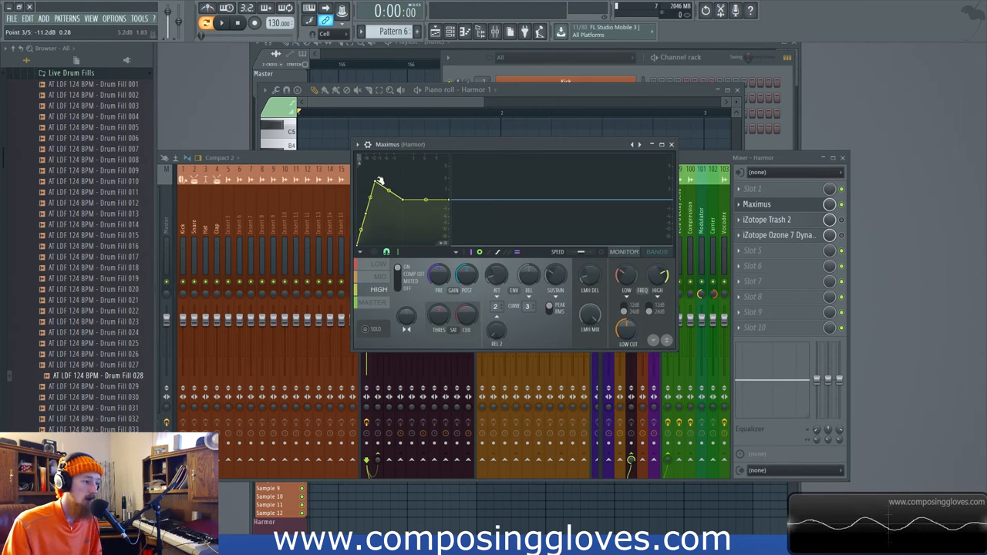
{"action": "left_click_drag", "start_coordinate": [379, 179], "coordinate": [378, 203]}
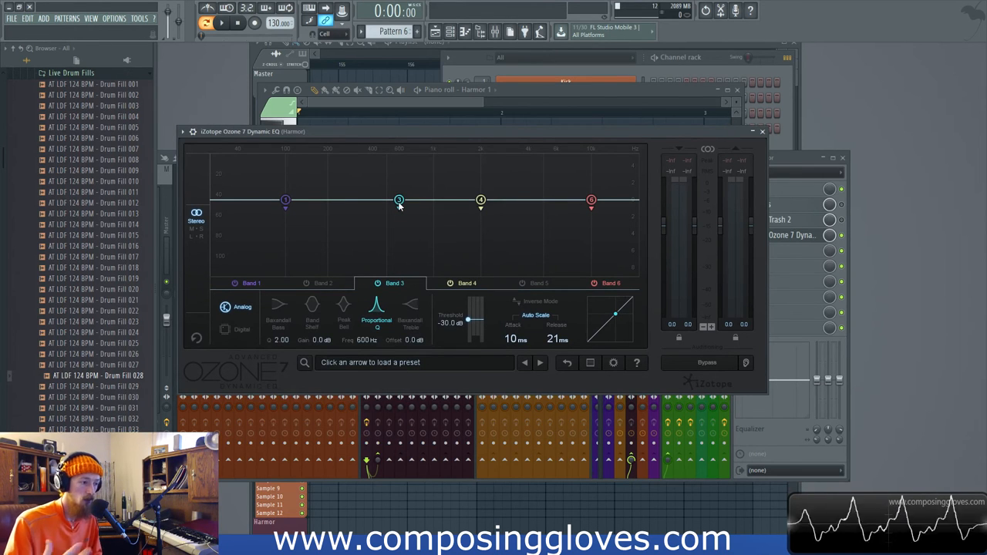
Shape Dynamic EQ band 3 into a cut near 440 Hz, settling around −1.7 dB.
{"action": "left_click_drag", "start_coordinate": [397, 200], "coordinate": [379, 228]}
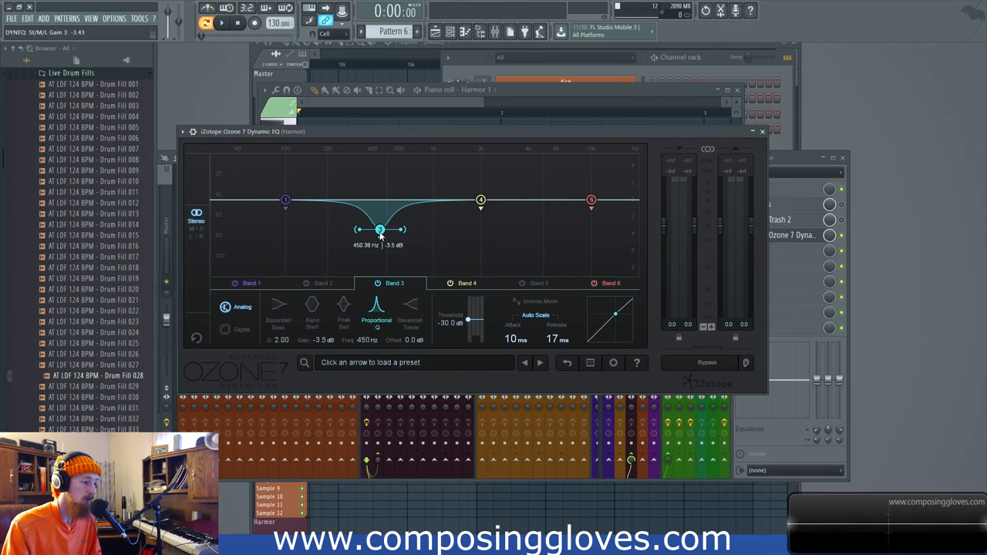
{"action": "left_click_drag", "start_coordinate": [380, 230], "coordinate": [374, 232]}
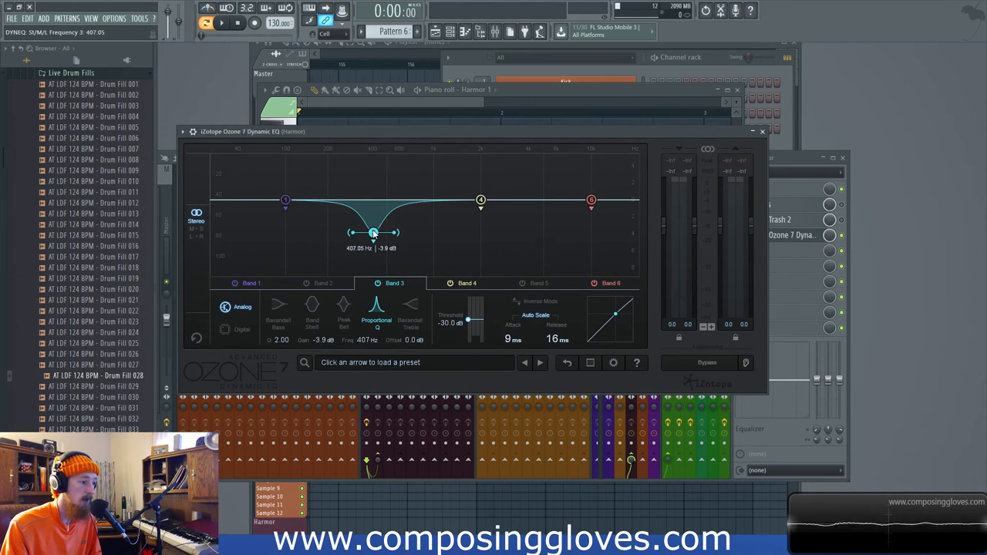
{"action": "left_click_drag", "start_coordinate": [373, 233], "coordinate": [373, 228]}
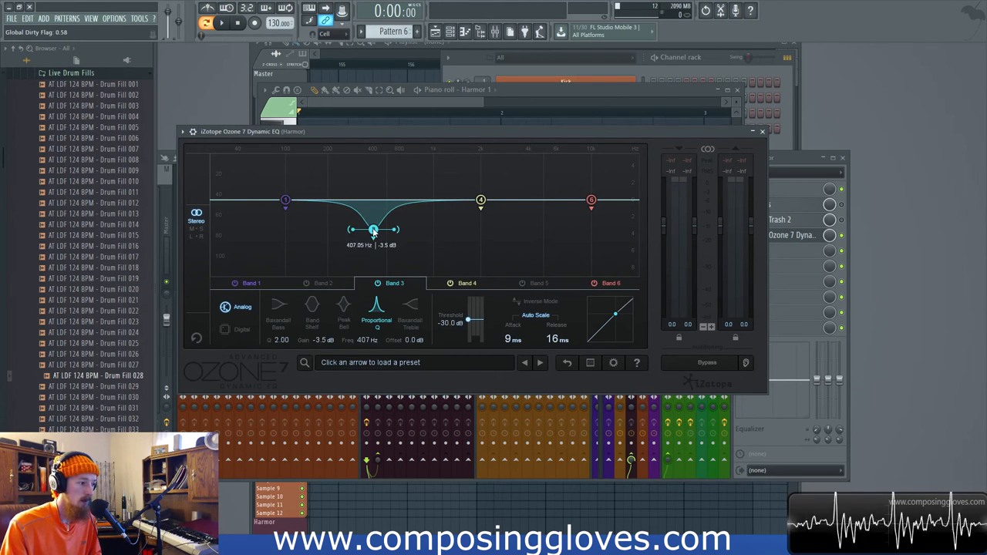
{"action": "left_click_drag", "start_coordinate": [373, 230], "coordinate": [376, 214]}
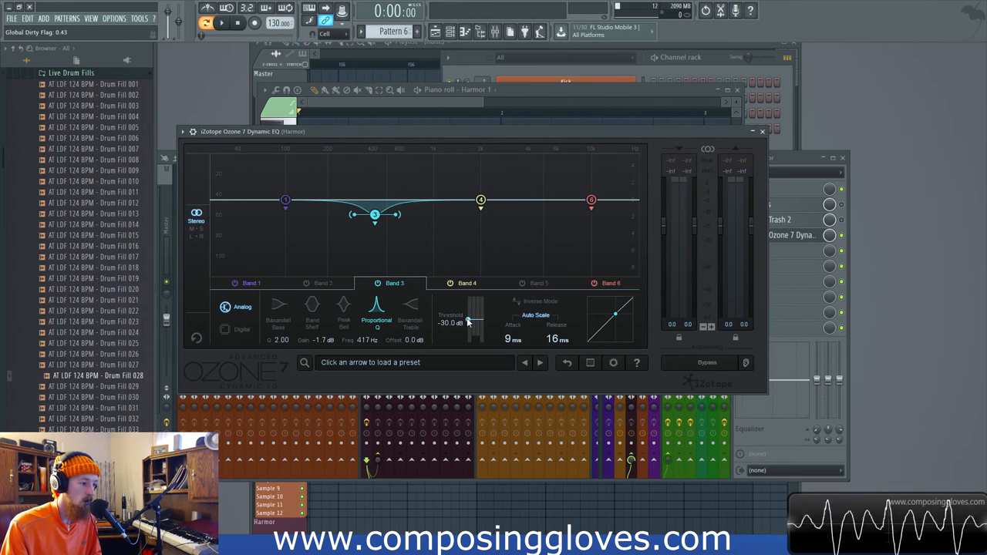
Set band 3's threshold to about −18 dB and widen its bell.
{"action": "left_click_drag", "start_coordinate": [470, 316], "coordinate": [470, 327]}
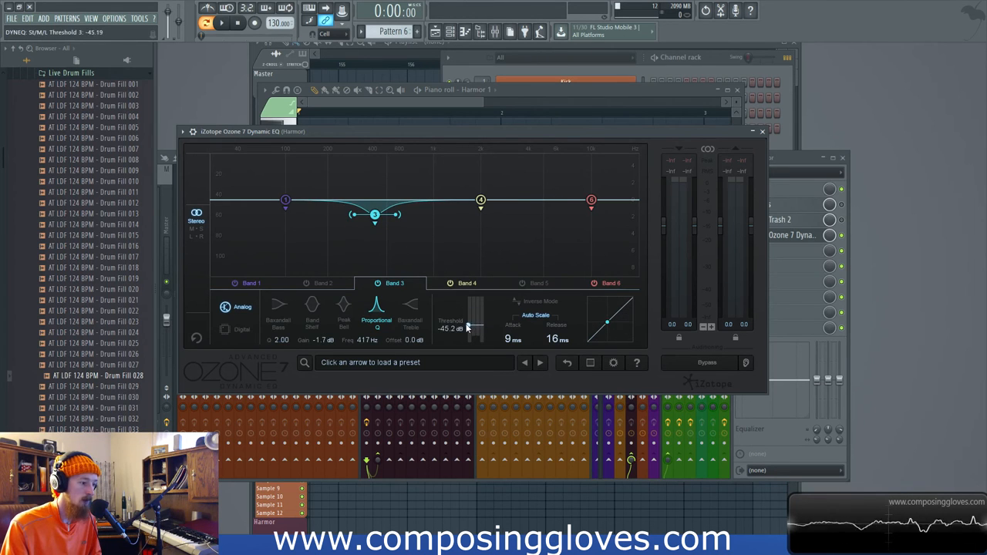
{"action": "left_click_drag", "start_coordinate": [473, 325], "coordinate": [473, 314]}
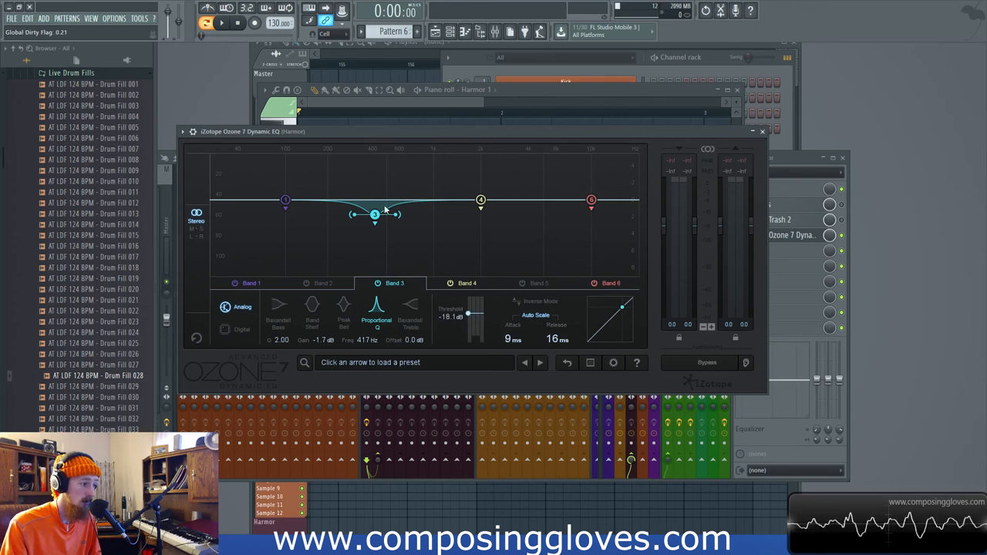
{"action": "mouse_move", "coordinate": [547, 322]}
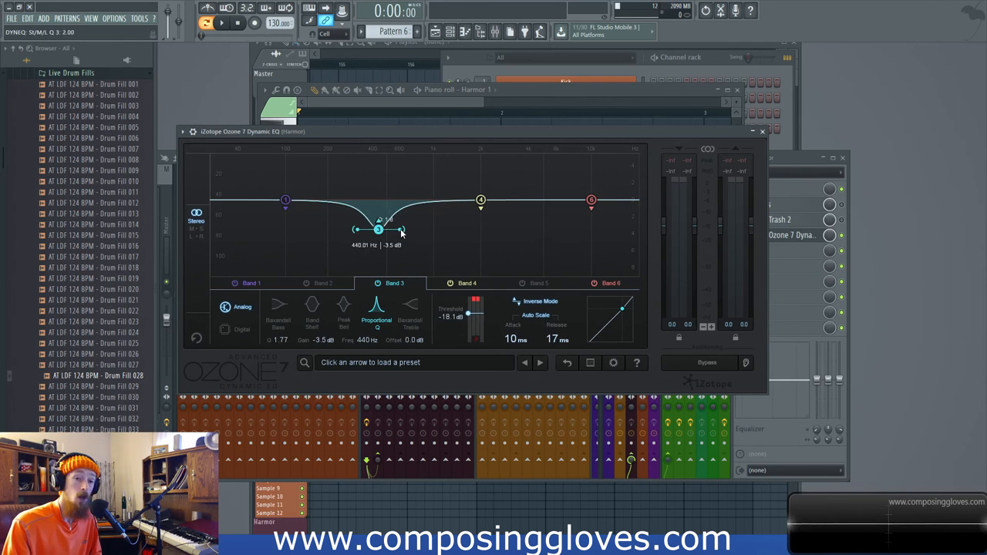
{"action": "left_click_drag", "start_coordinate": [377, 228], "coordinate": [404, 229]}
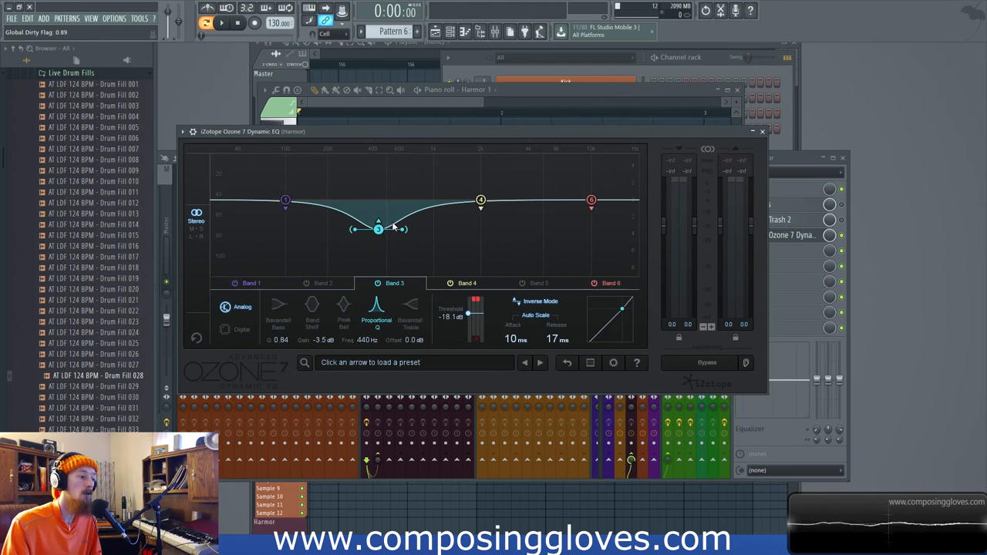